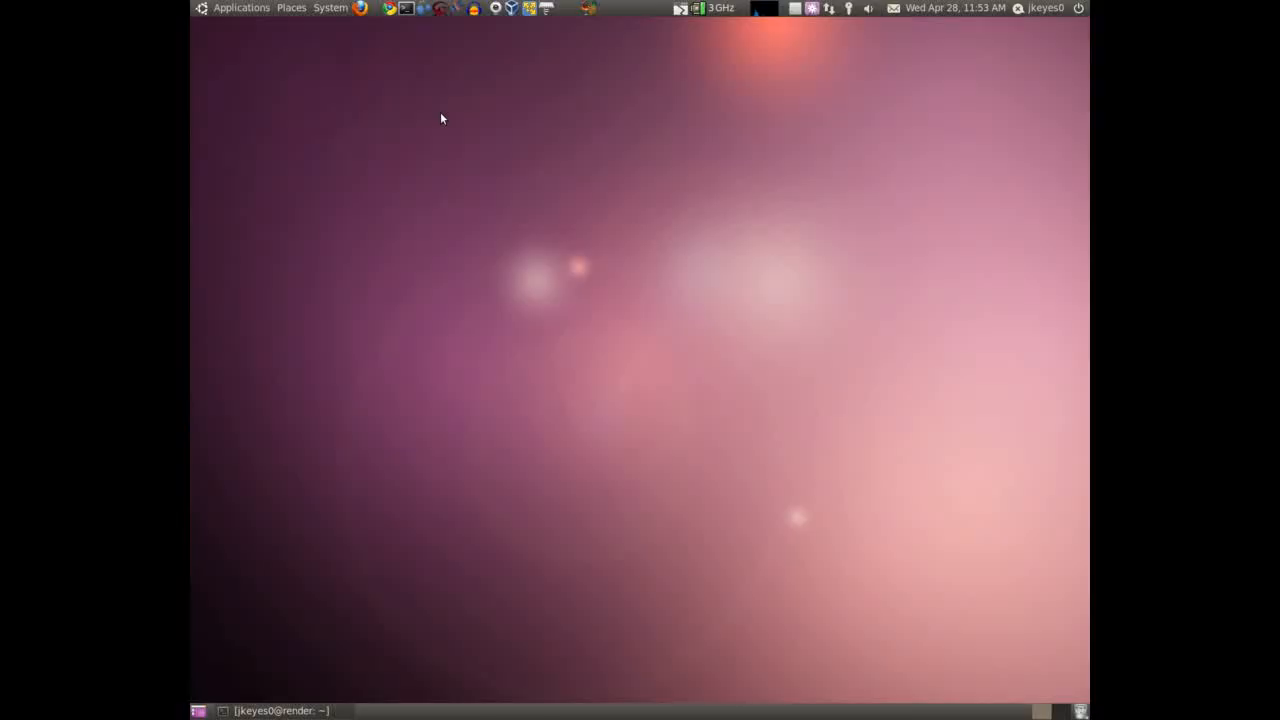
mouse_move(460, 120)
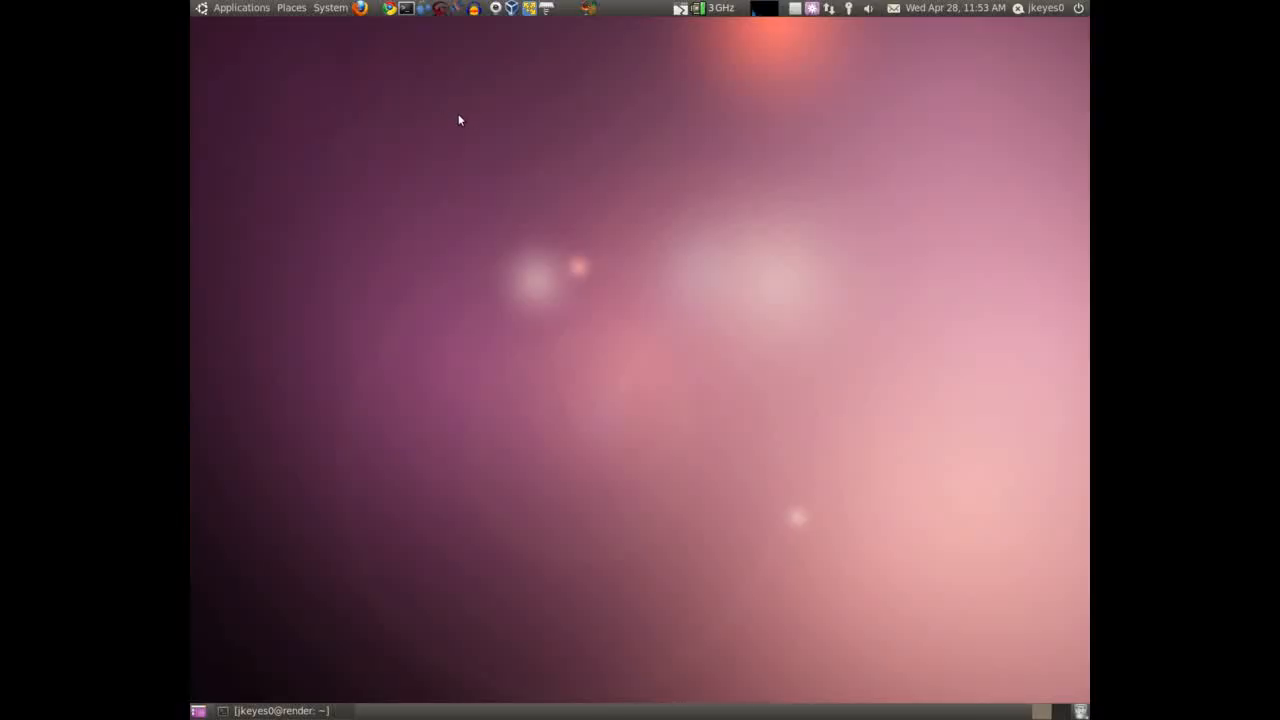
mouse_move(387, 74)
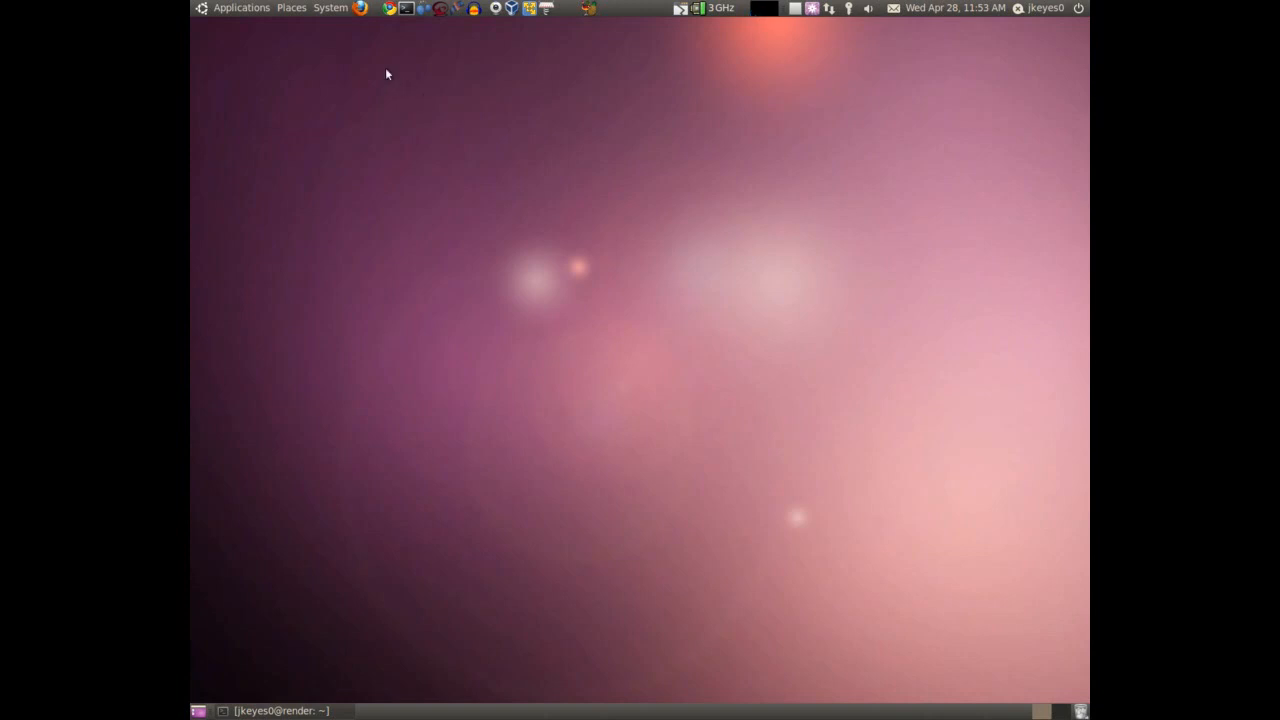
- Launch Update Manager from System > Administration to list the 94 available updates
click(330, 8)
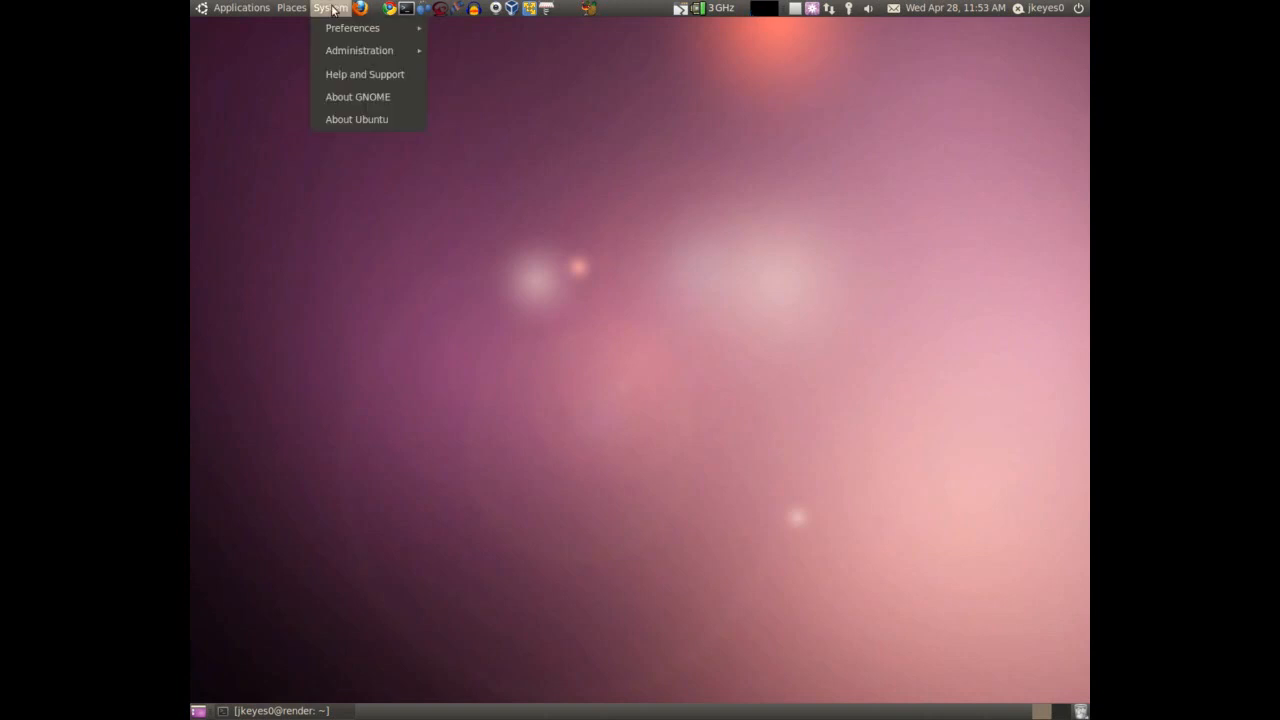
mouse_move(359, 50)
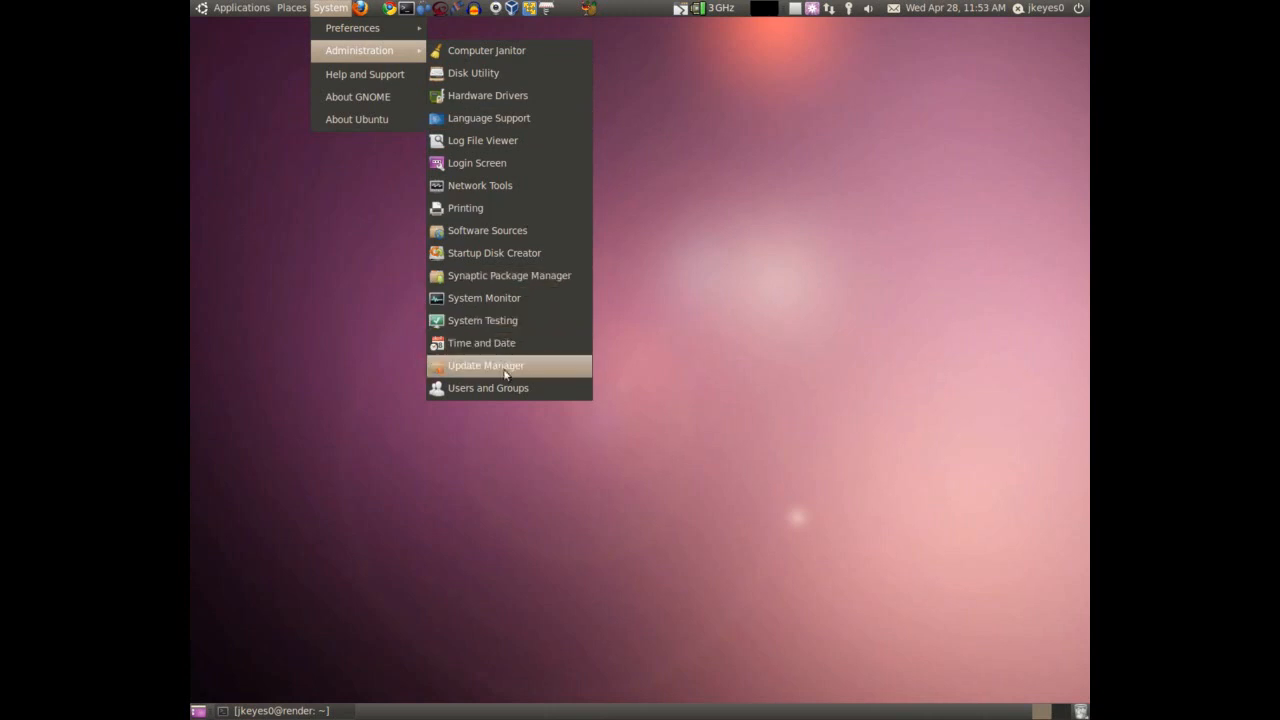
click(486, 365)
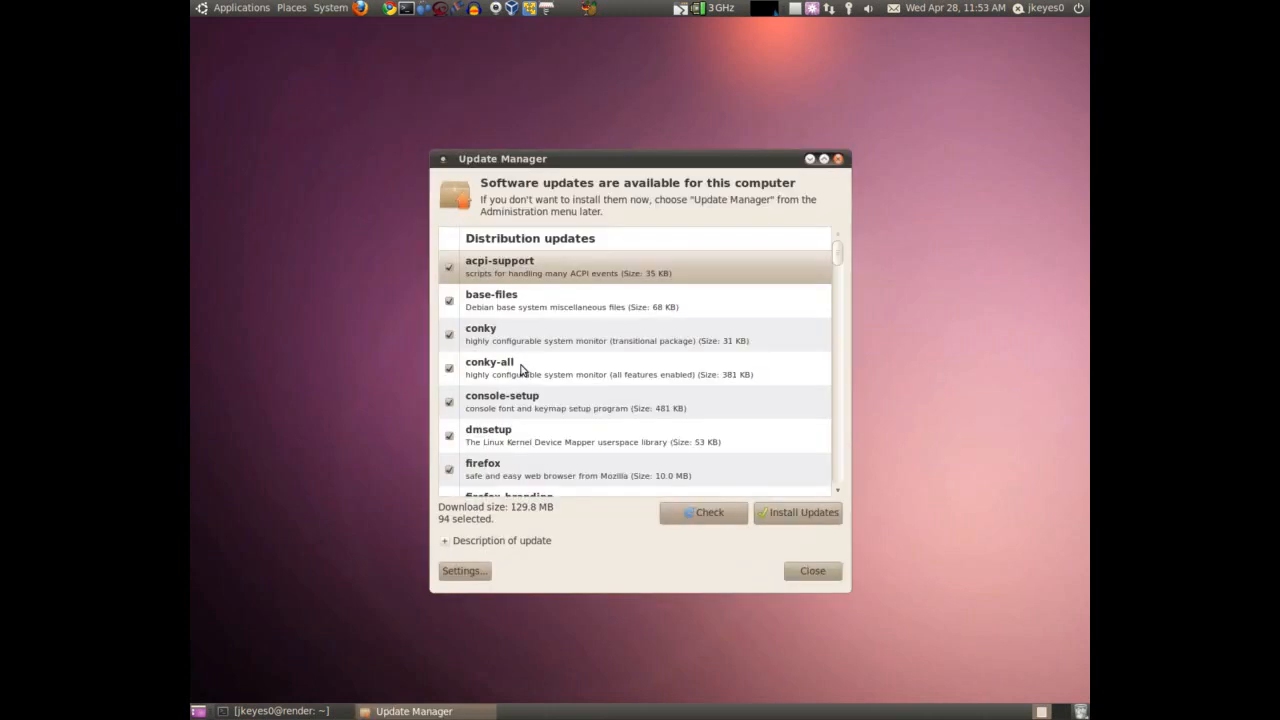
mouse_move(573, 290)
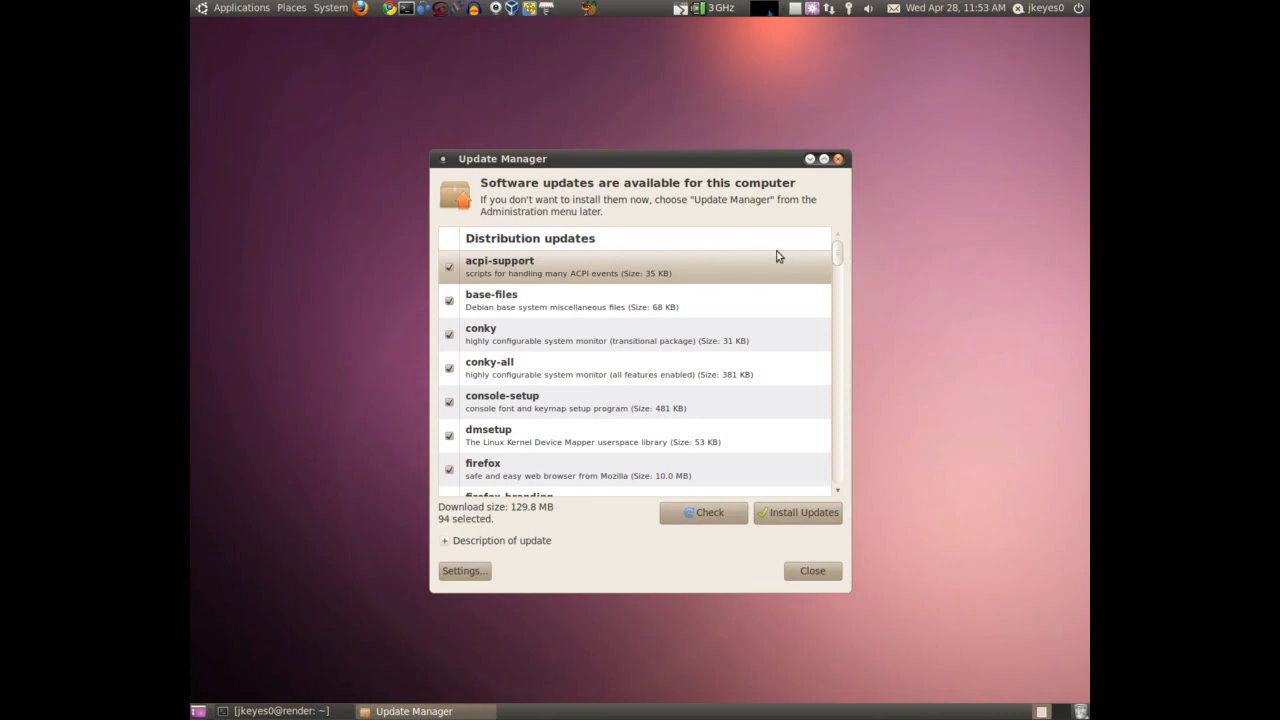
mouse_move(793, 248)
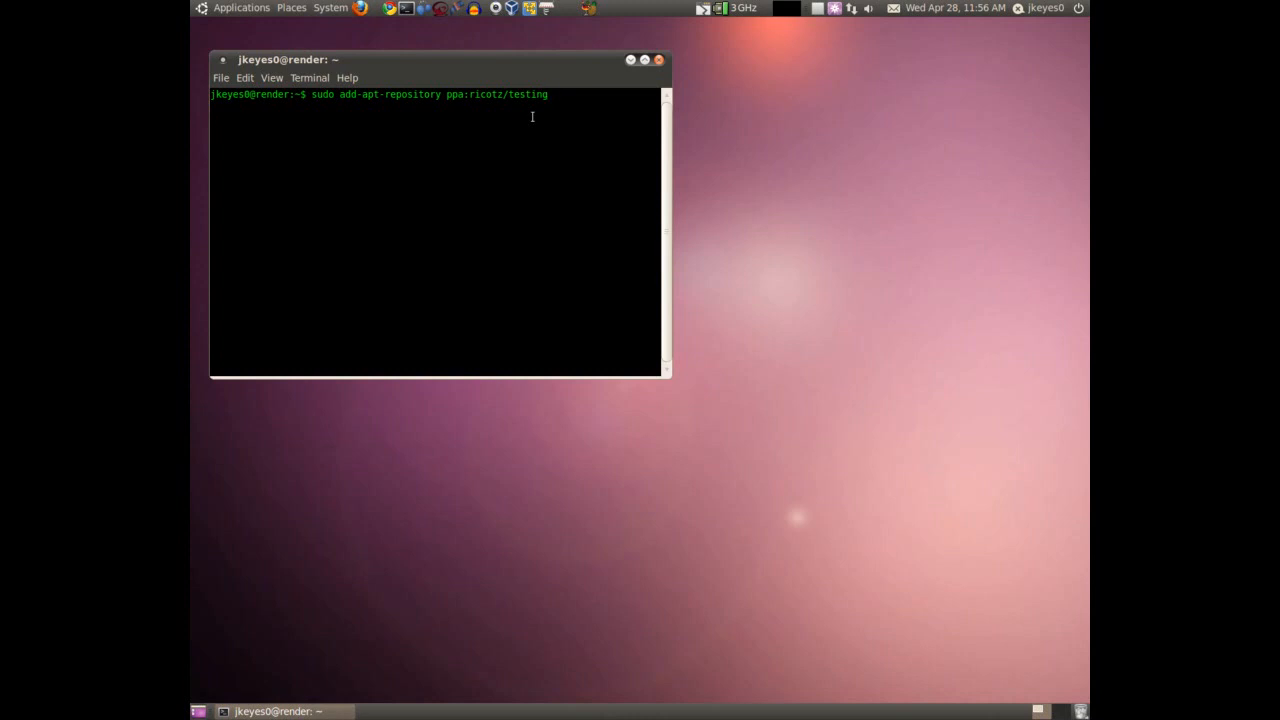
- Run sudo apt-get update to refresh packages after adding the ricotz/testing repository
text(sudo apt-get update)
text(gnome-shell --replace)
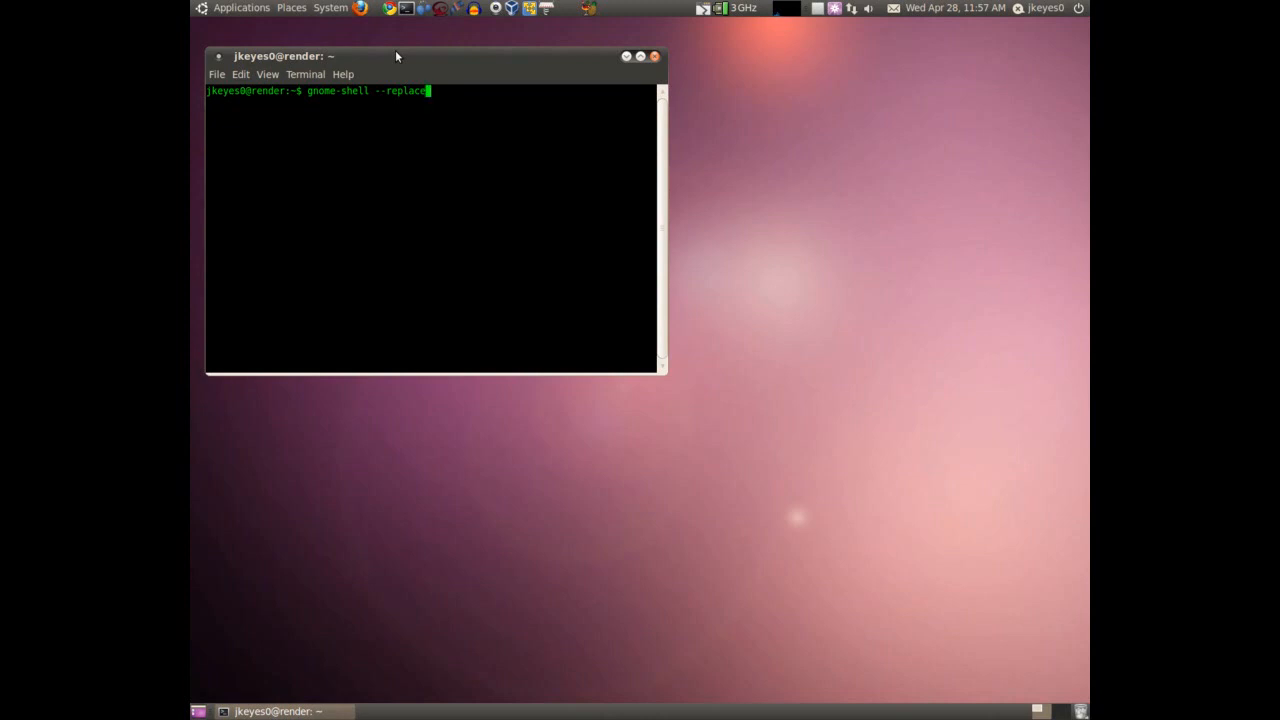
- Run gnome-shell --replace so GNOME Shell takes over from the old panels
key(Return)
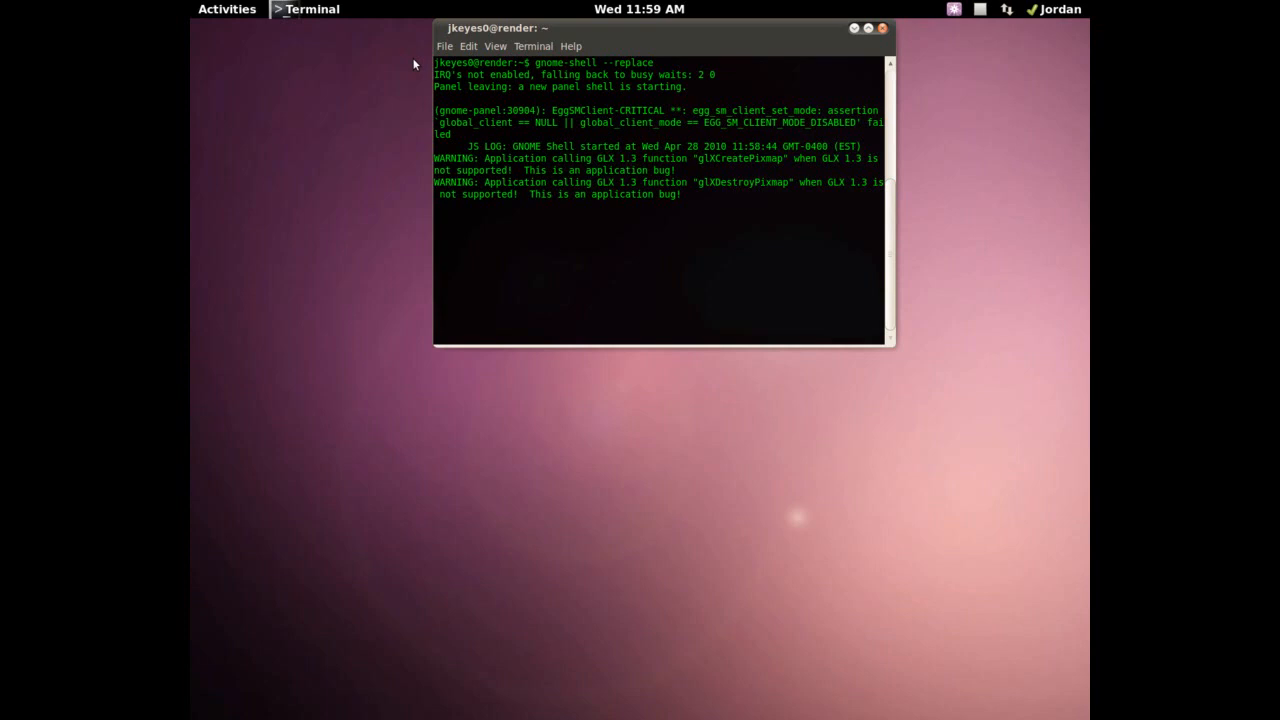
mouse_move(418, 60)
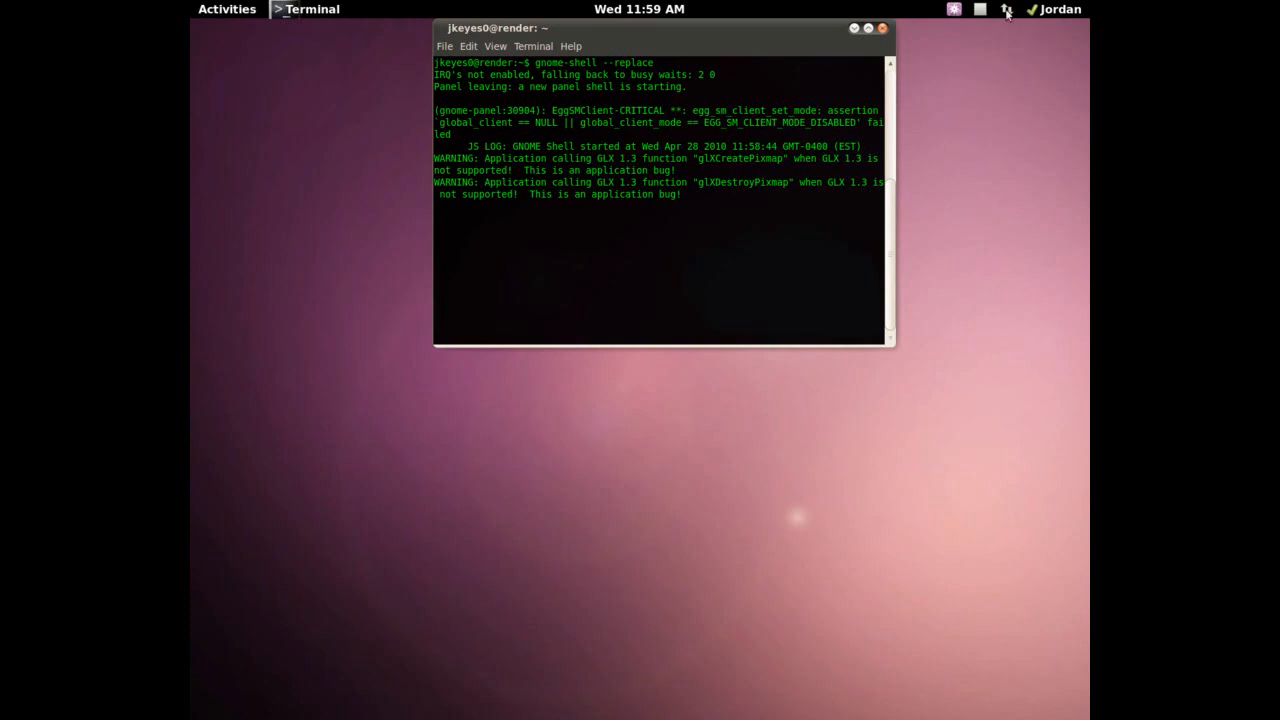
click(1058, 9)
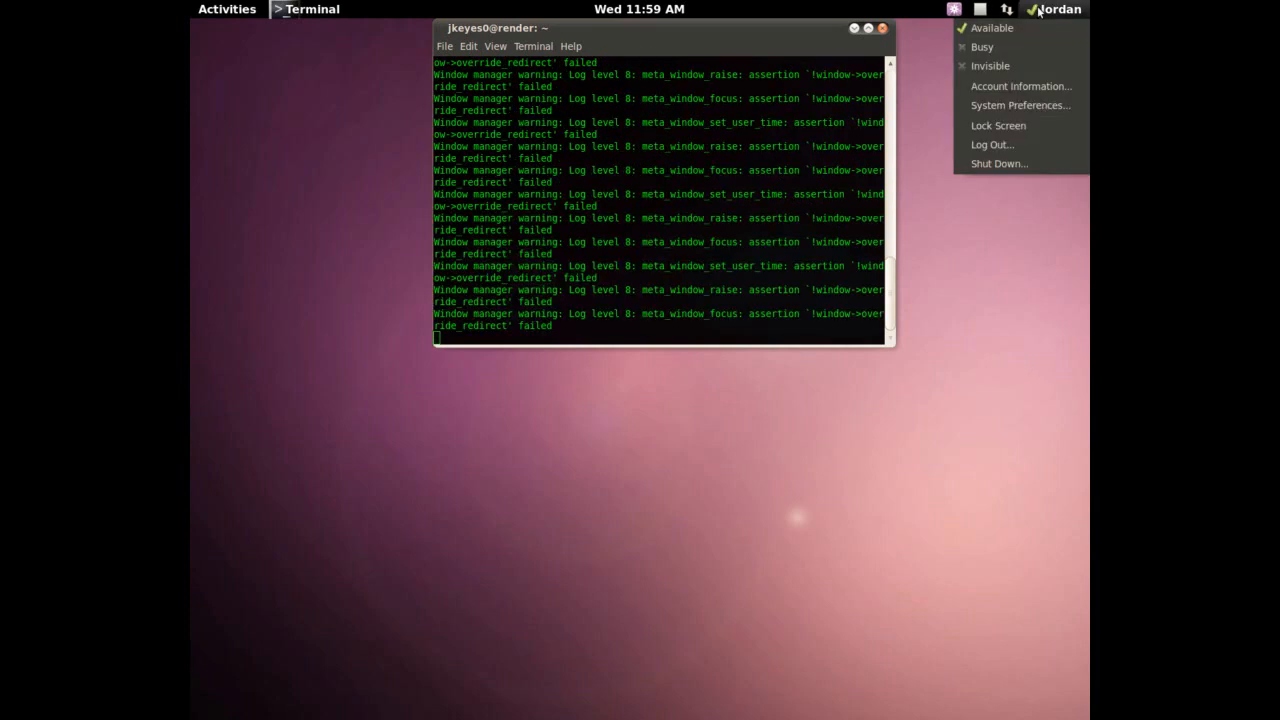
mouse_move(990, 28)
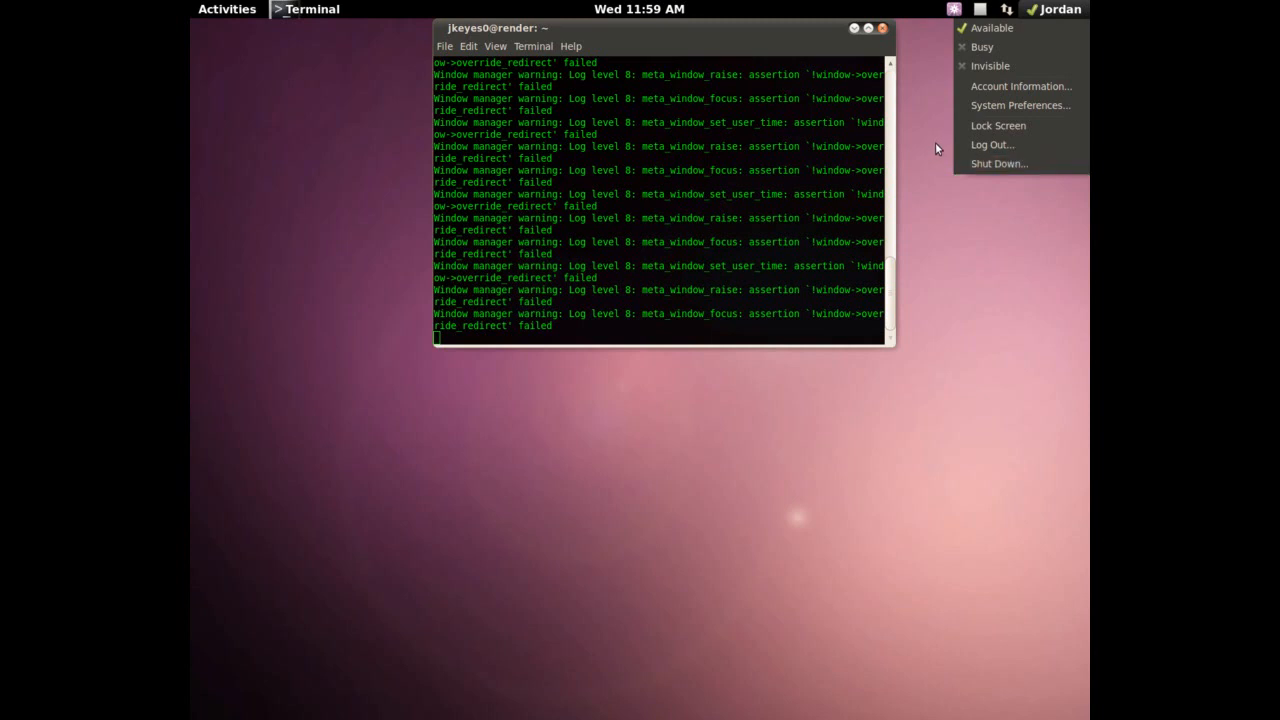
click(639, 9)
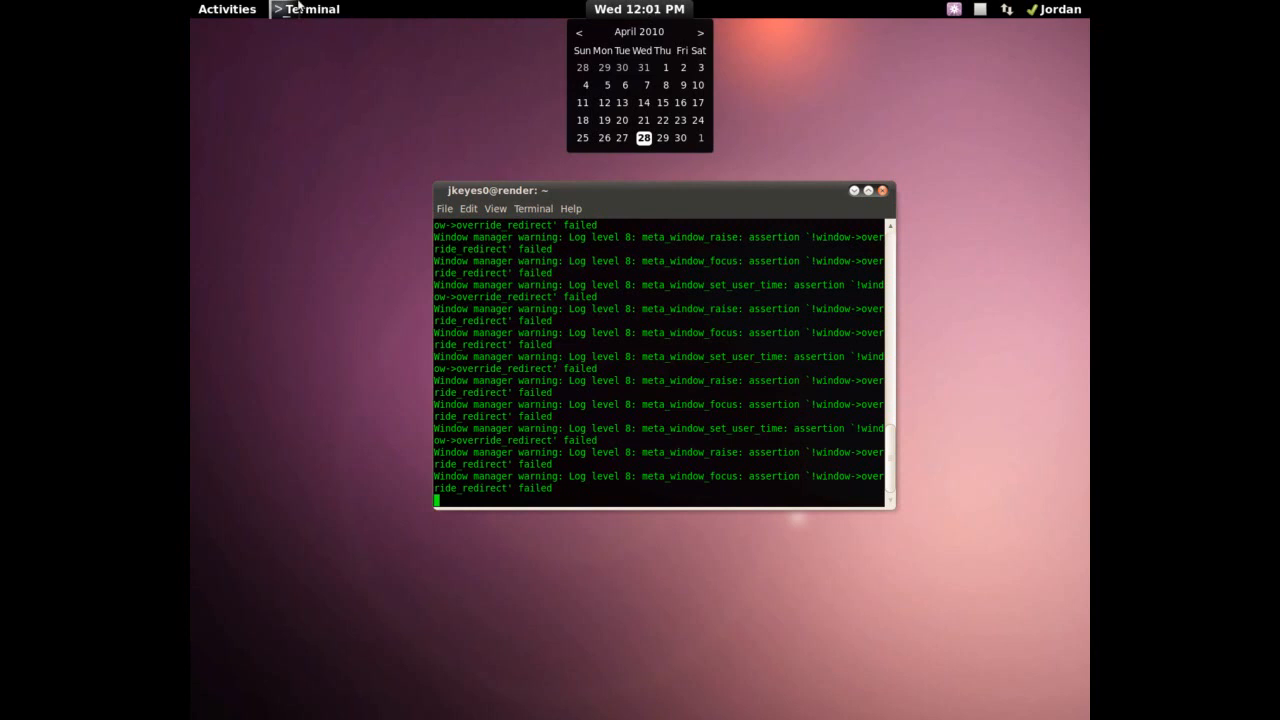
mouse_move(332, 14)
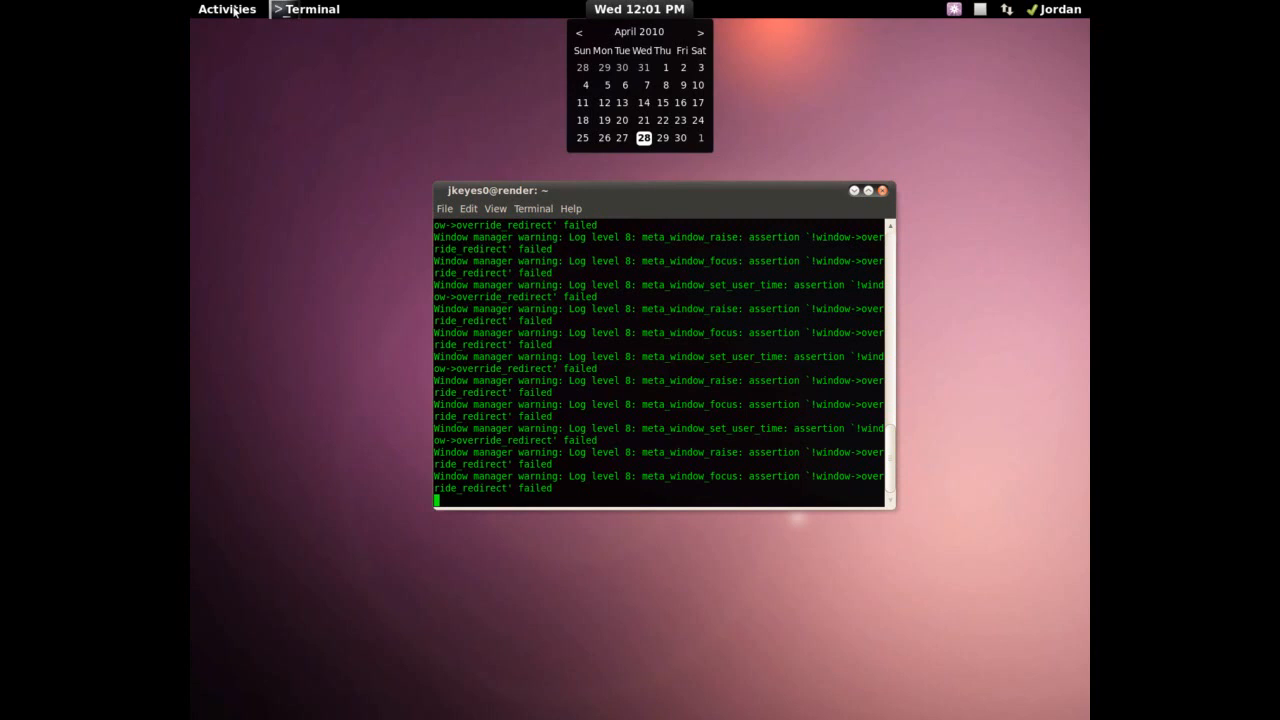
- Open the Activities overview from the top-left corner of GNOME Shell
click(227, 9)
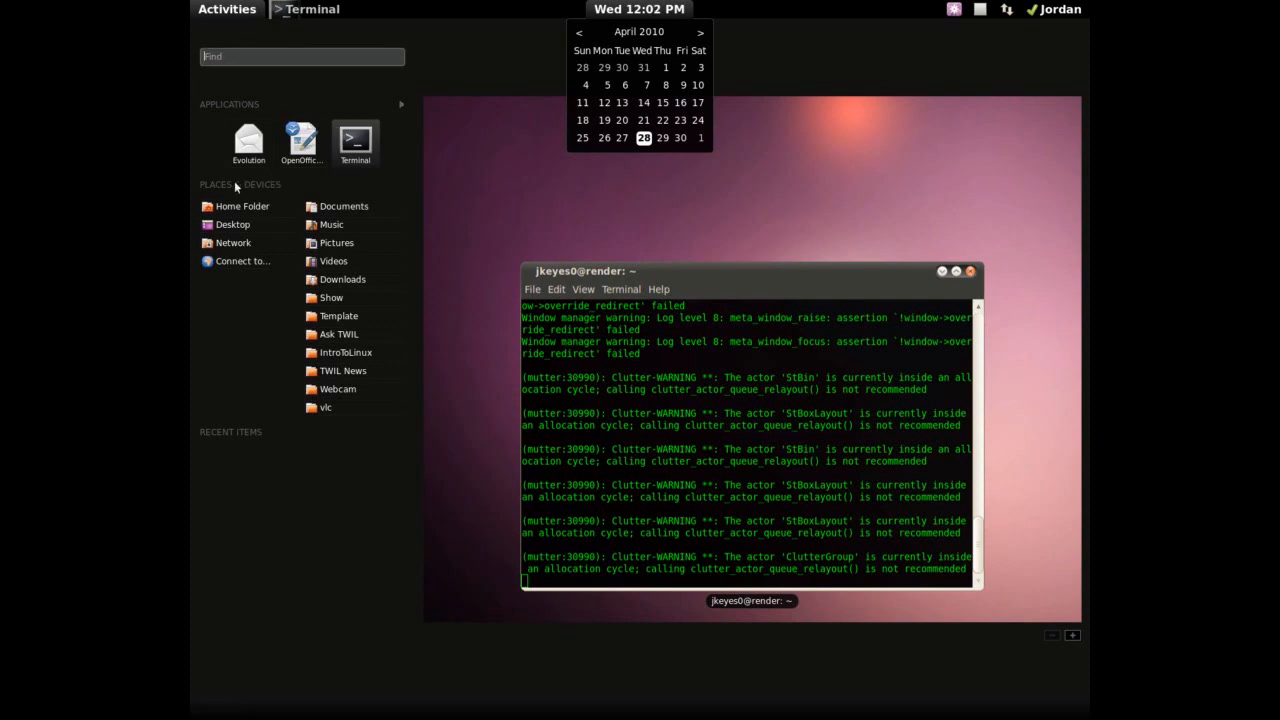
mouse_move(210, 452)
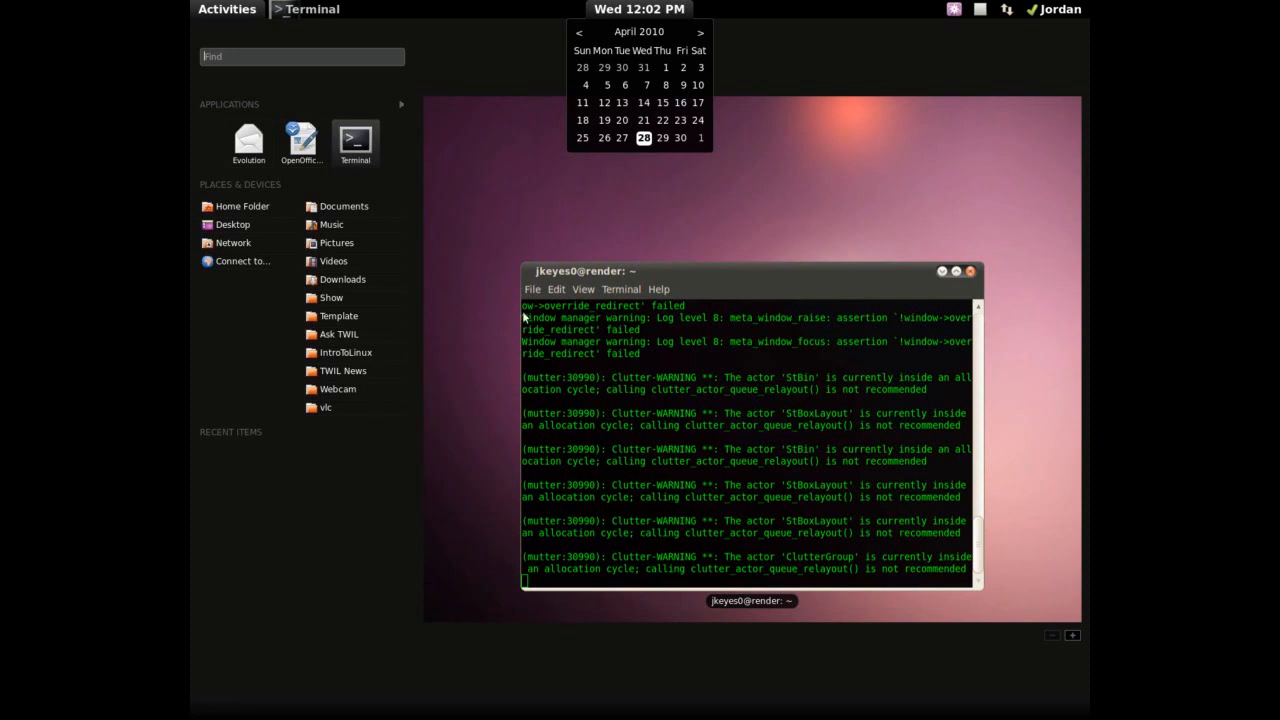
mouse_move(1062, 637)
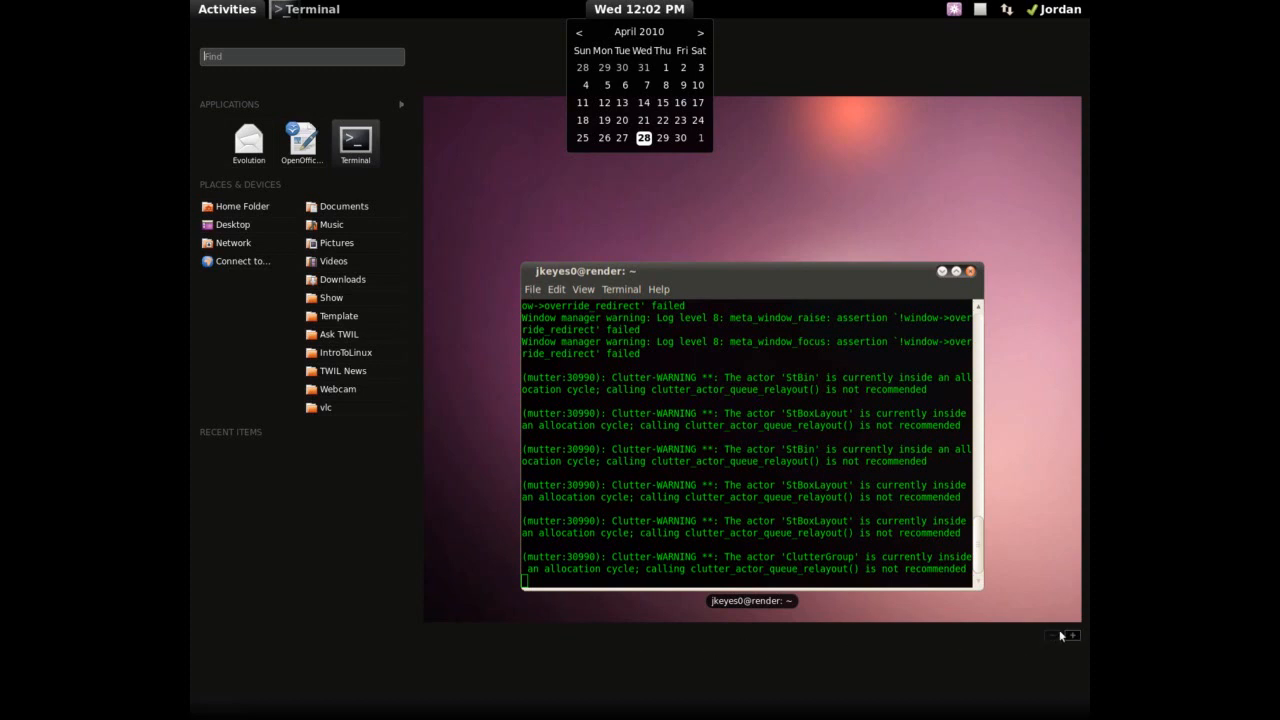
mouse_move(1074, 640)
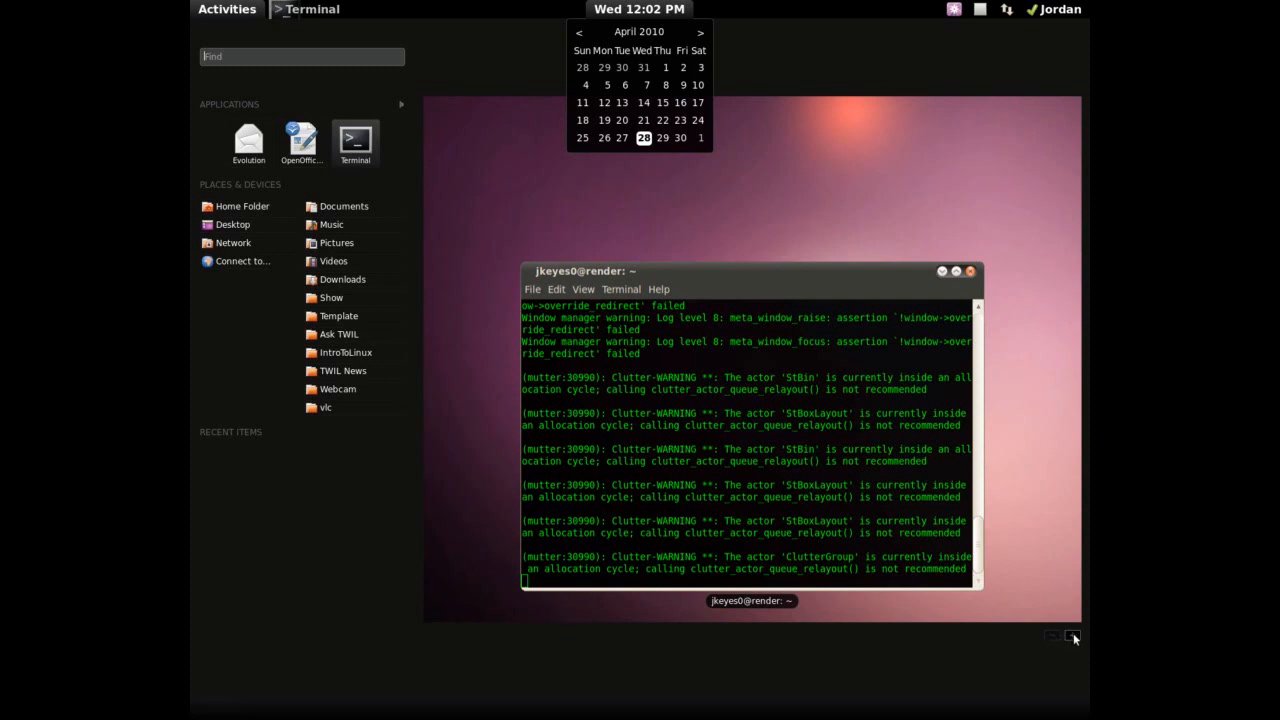